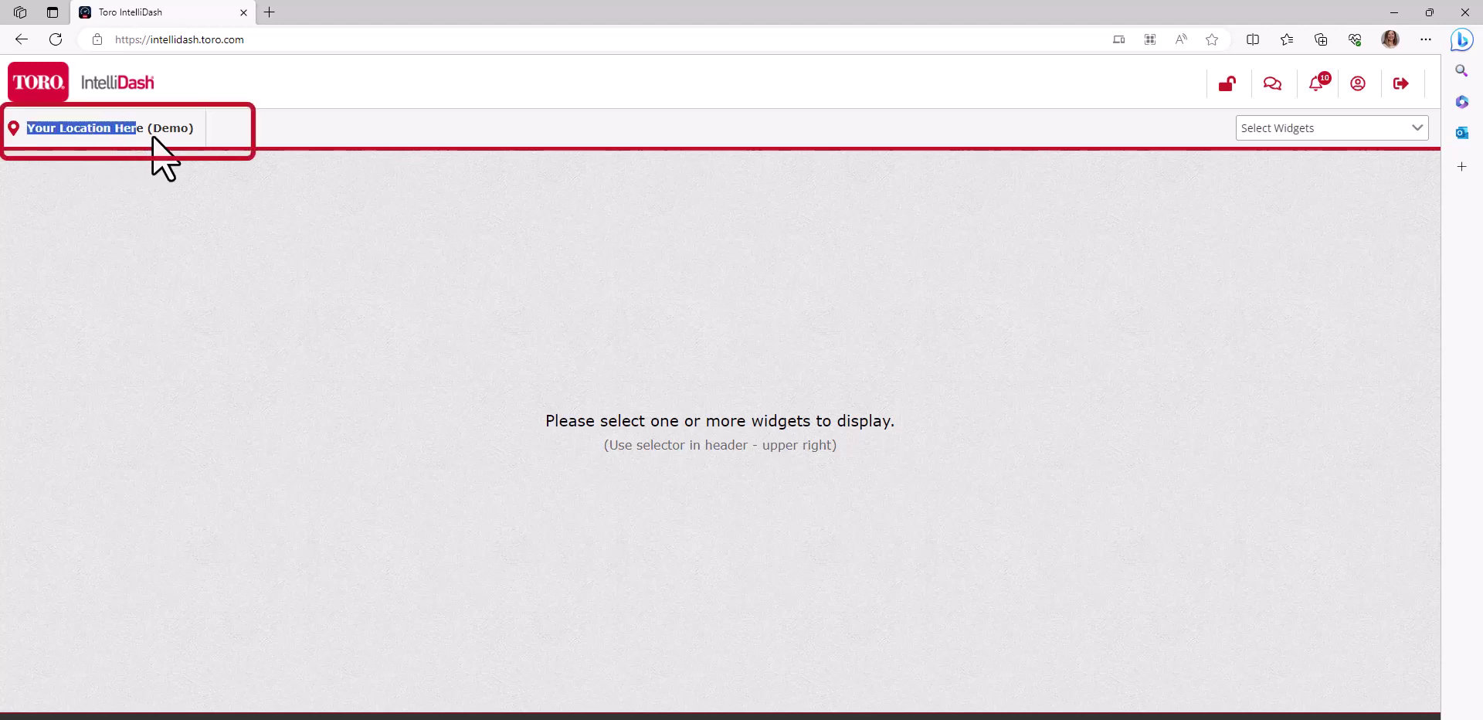
Show the available widgets list from the header, revealing the Weather widget choices.
left_click(1329, 128)
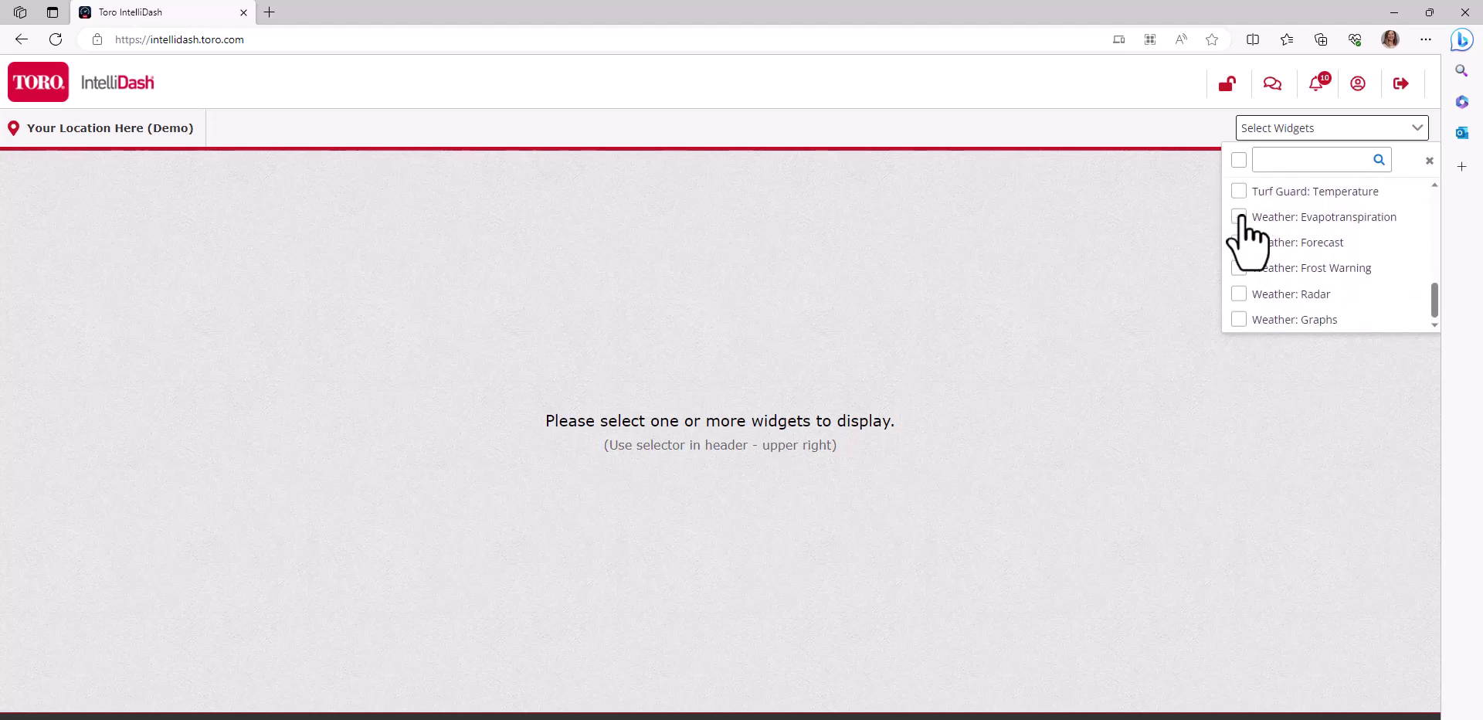